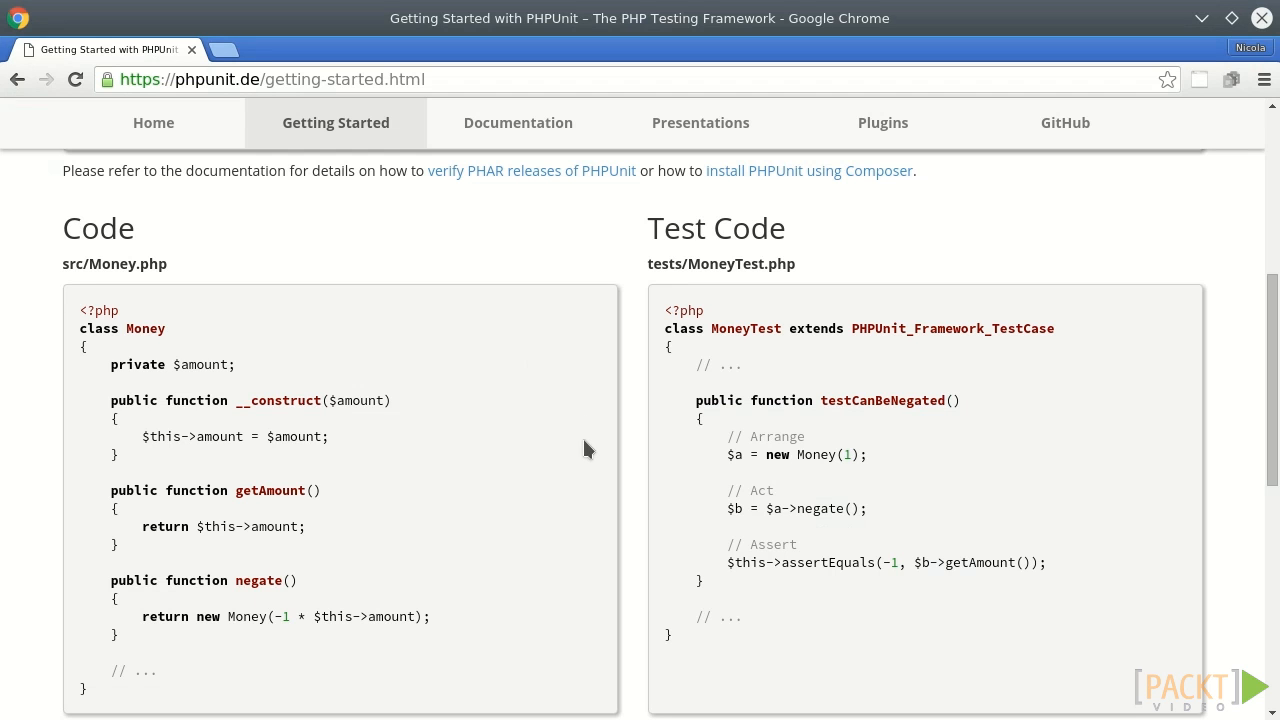
{"action": "mouse_move", "coordinate": [664, 328]}
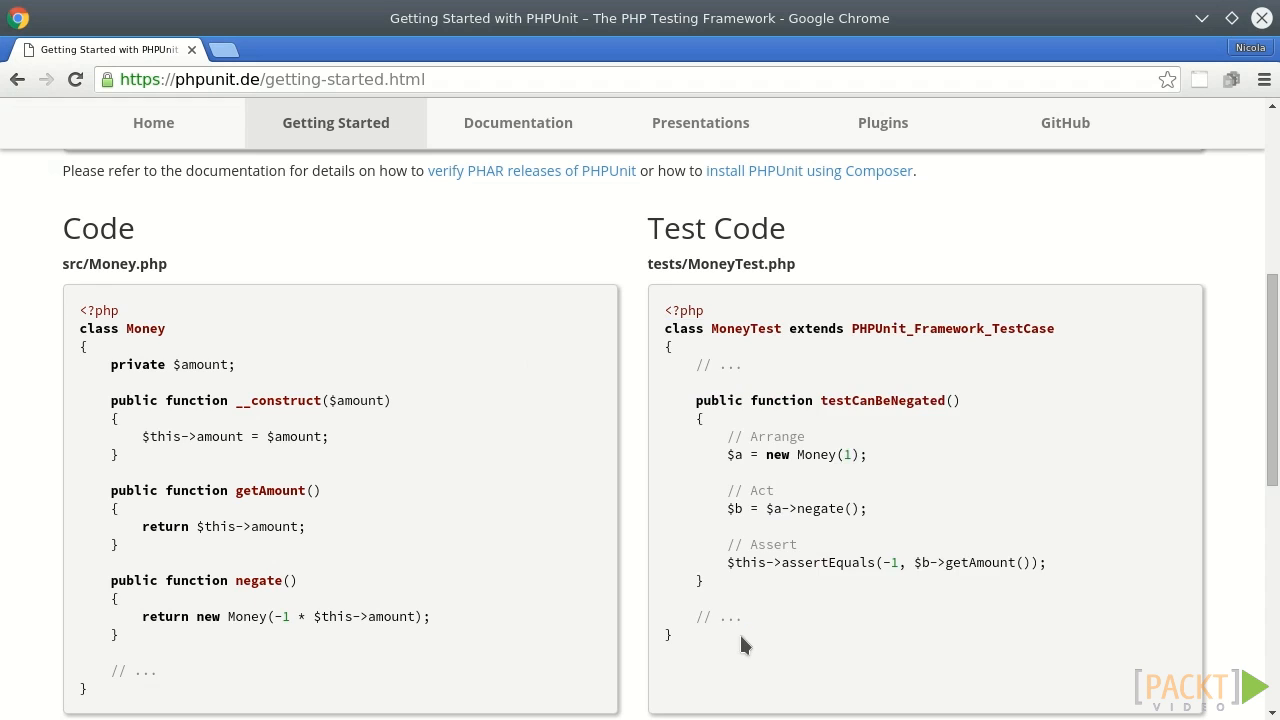
Scroll the phpunit.de page back up toward the home navigation.
{"action": "scroll", "scroll_direction": "up", "scroll_amount": 3}
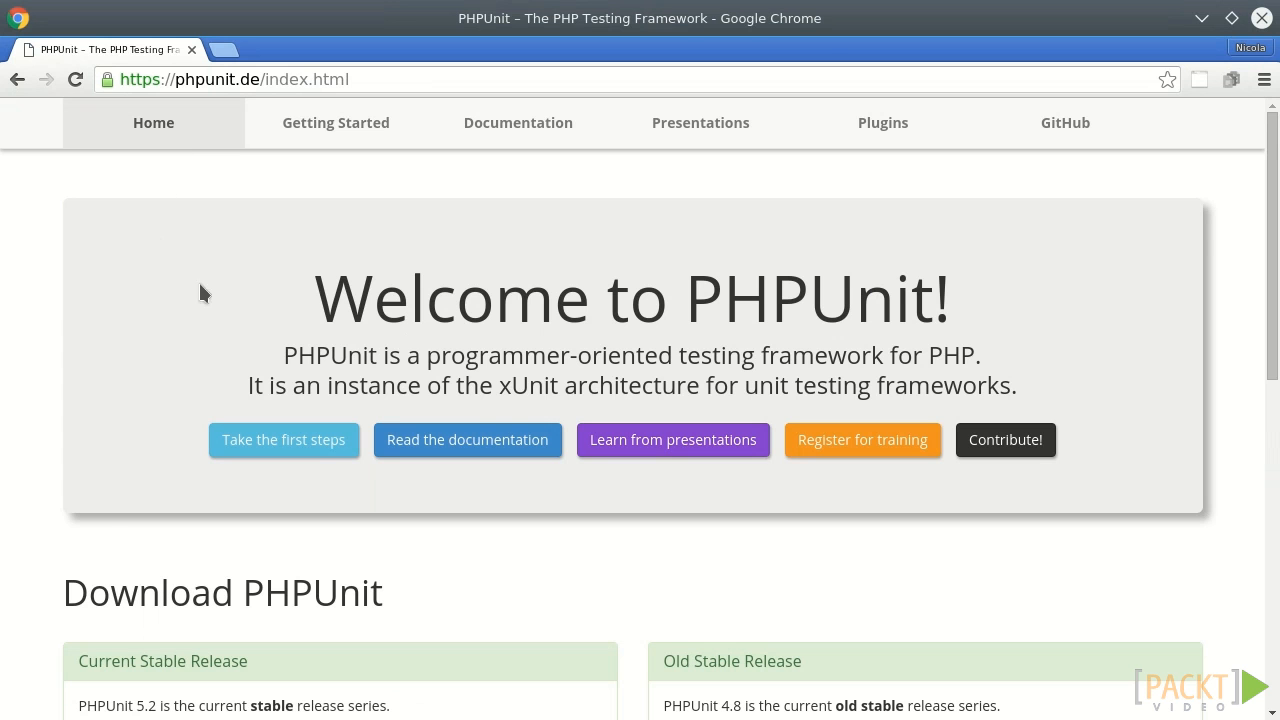
{"action": "mouse_move", "coordinate": [1164, 428]}
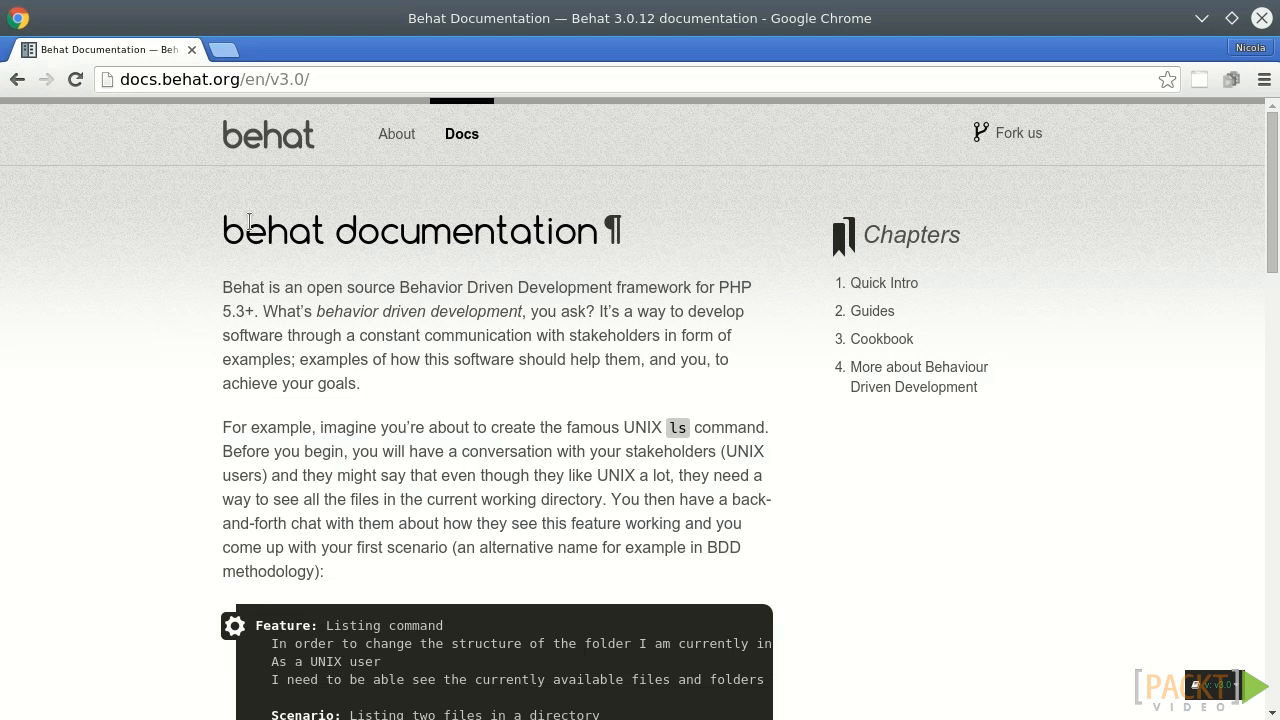
{"action": "mouse_move", "coordinate": [144, 348]}
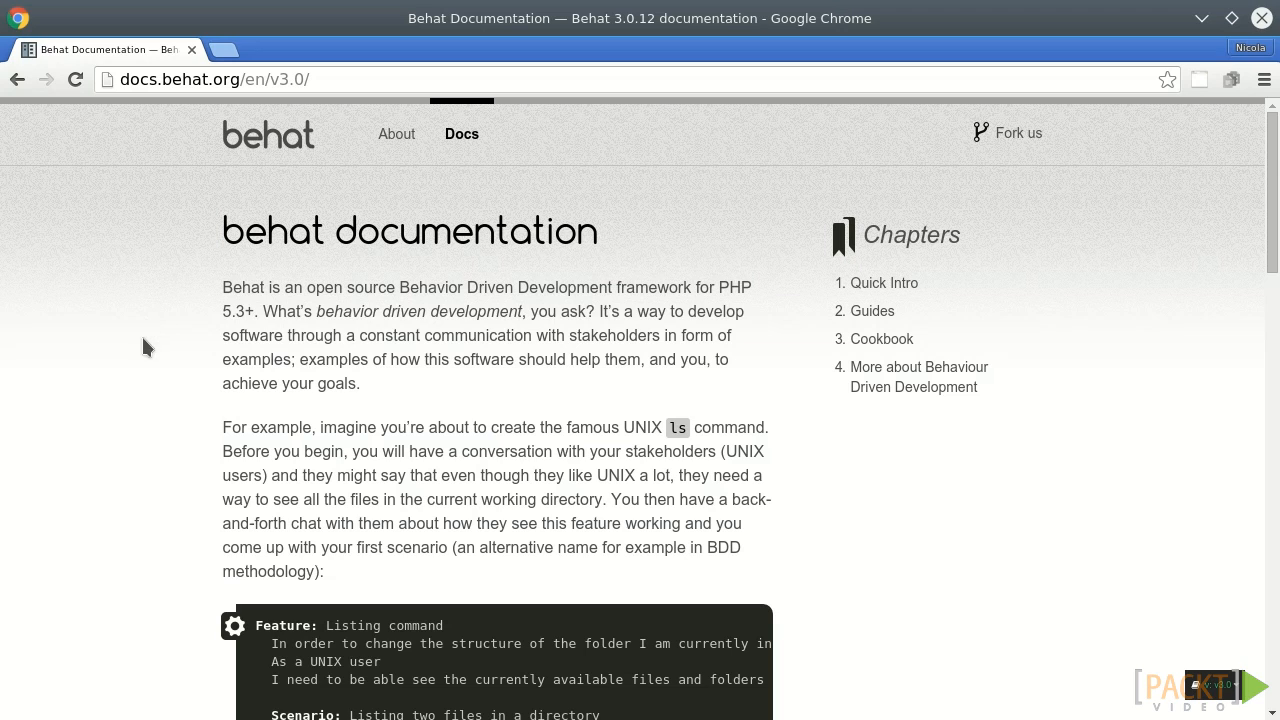
Scroll to the Listing command Gherkin block and deselect the scenario text.
{"action": "scroll", "scroll_direction": "down", "scroll_amount": 3}
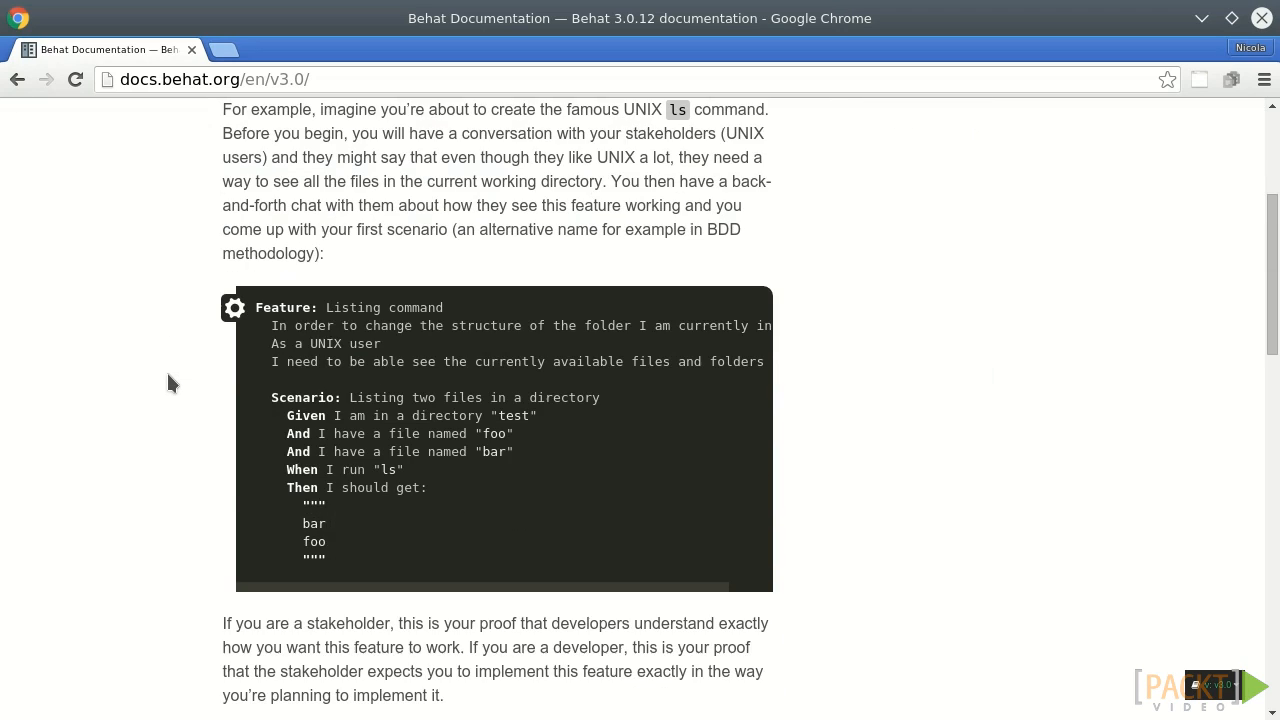
{"action": "scroll", "scroll_direction": "down", "scroll_amount": 3}
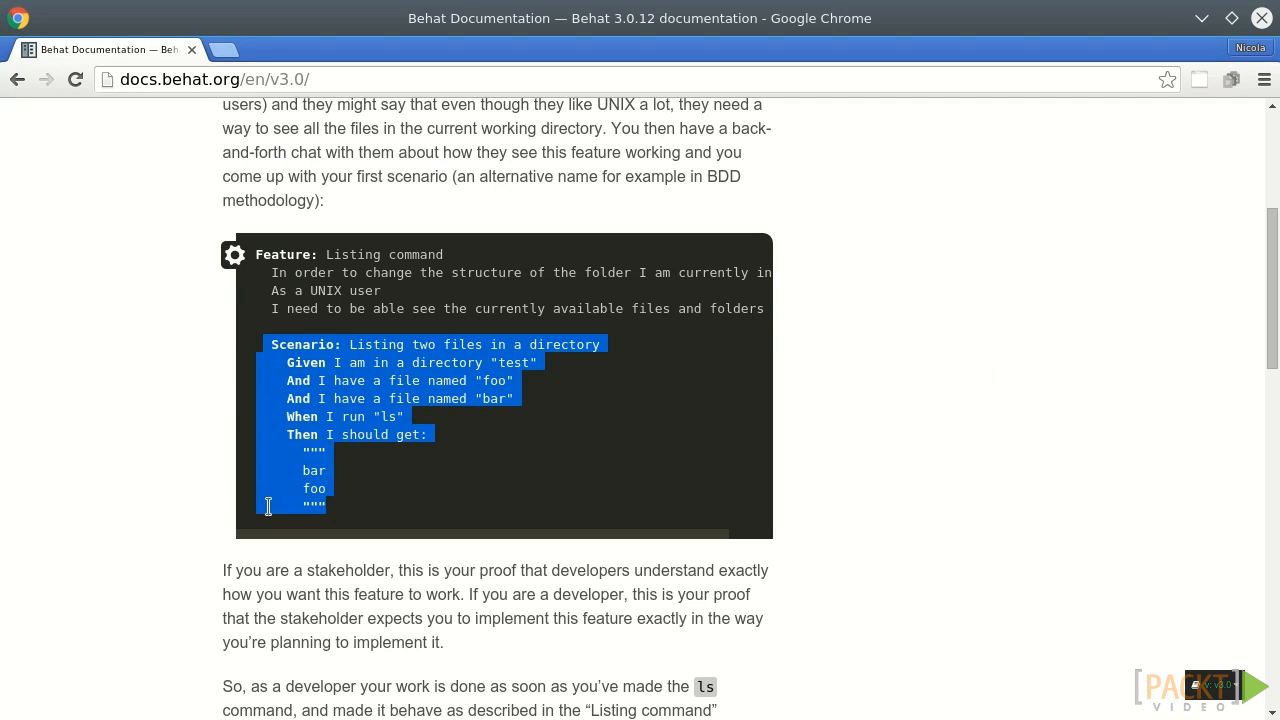
{"action": "left_click", "coordinate": [222, 444]}
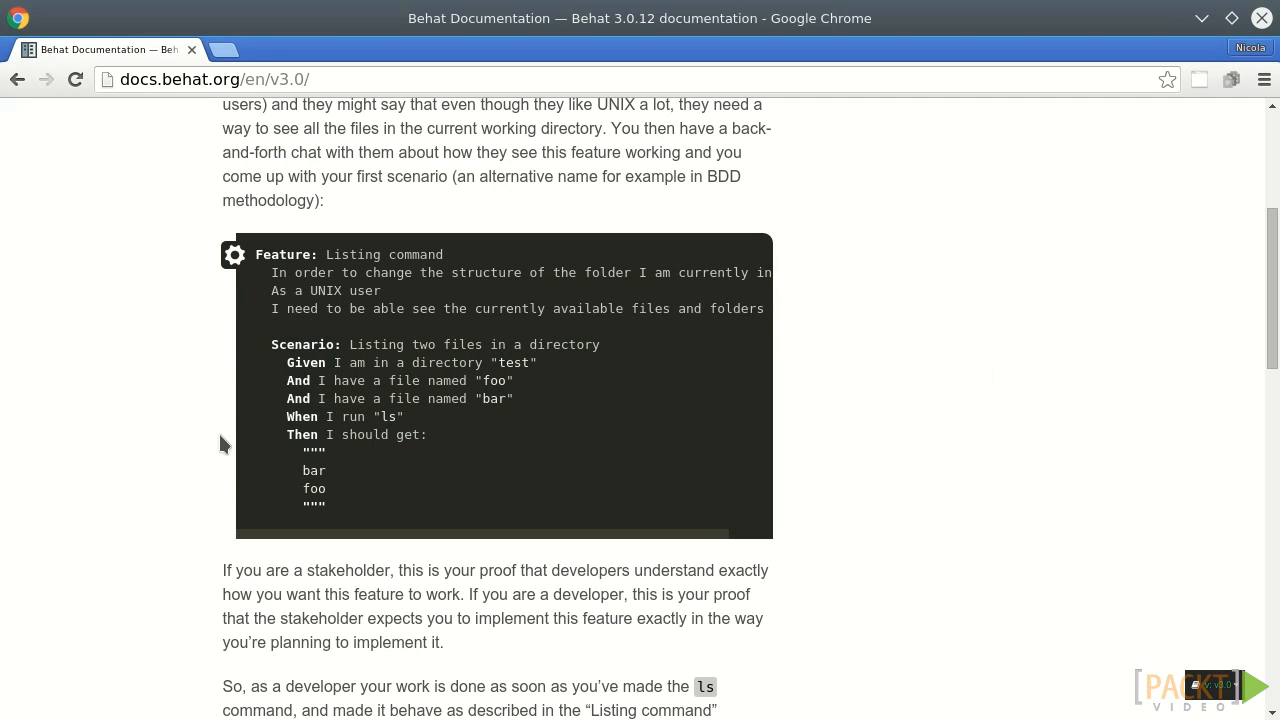
{"action": "mouse_move", "coordinate": [268, 376]}
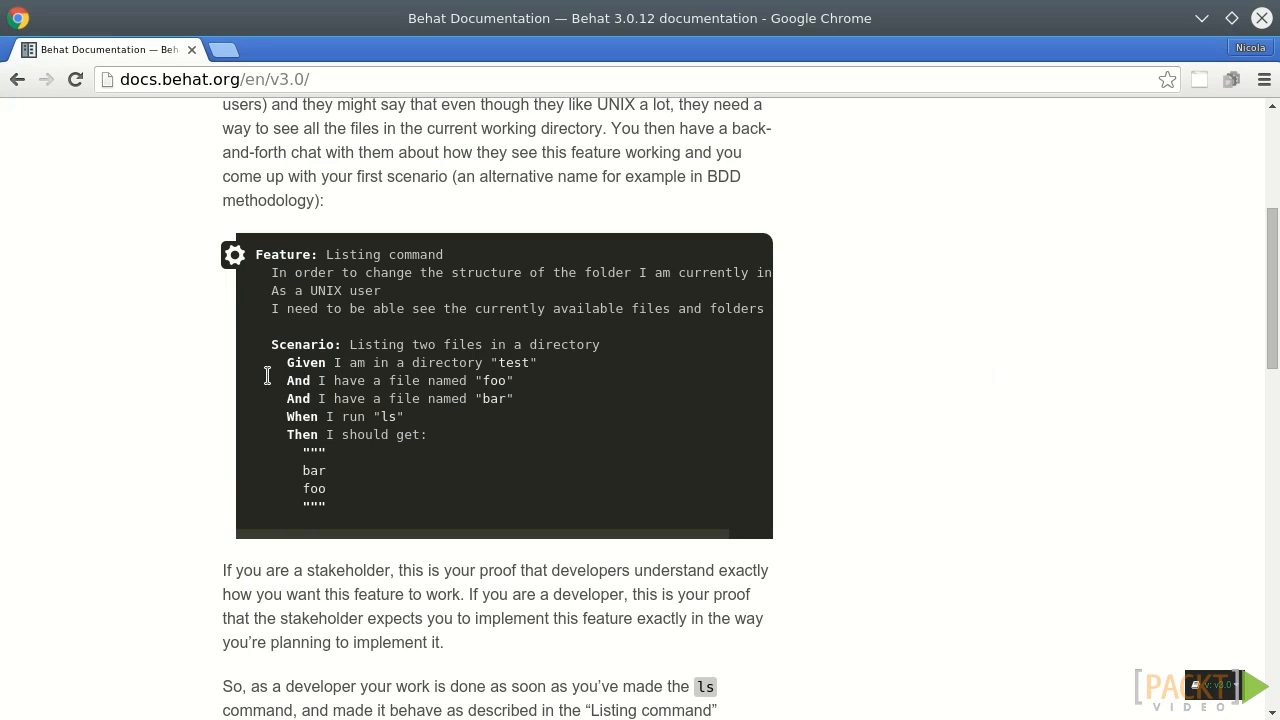
{"action": "mouse_move", "coordinate": [264, 376]}
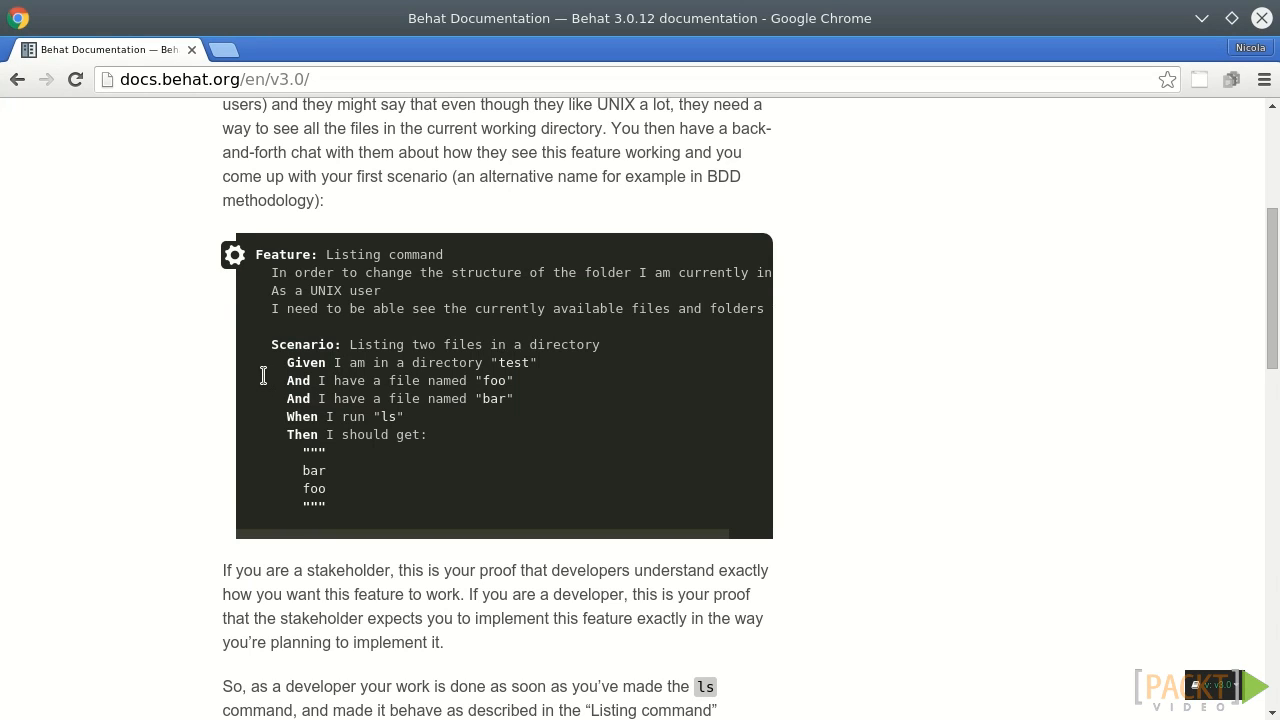
{"action": "mouse_move", "coordinate": [260, 536]}
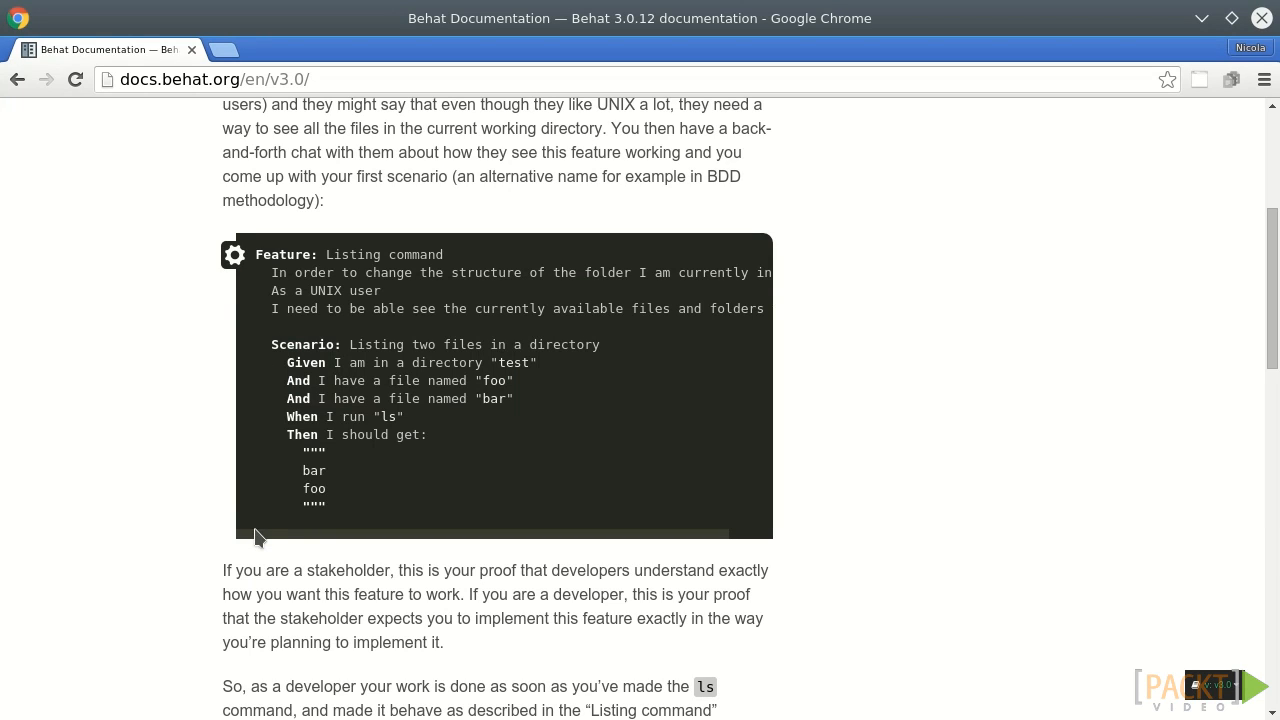
{"action": "mouse_move", "coordinate": [420, 486]}
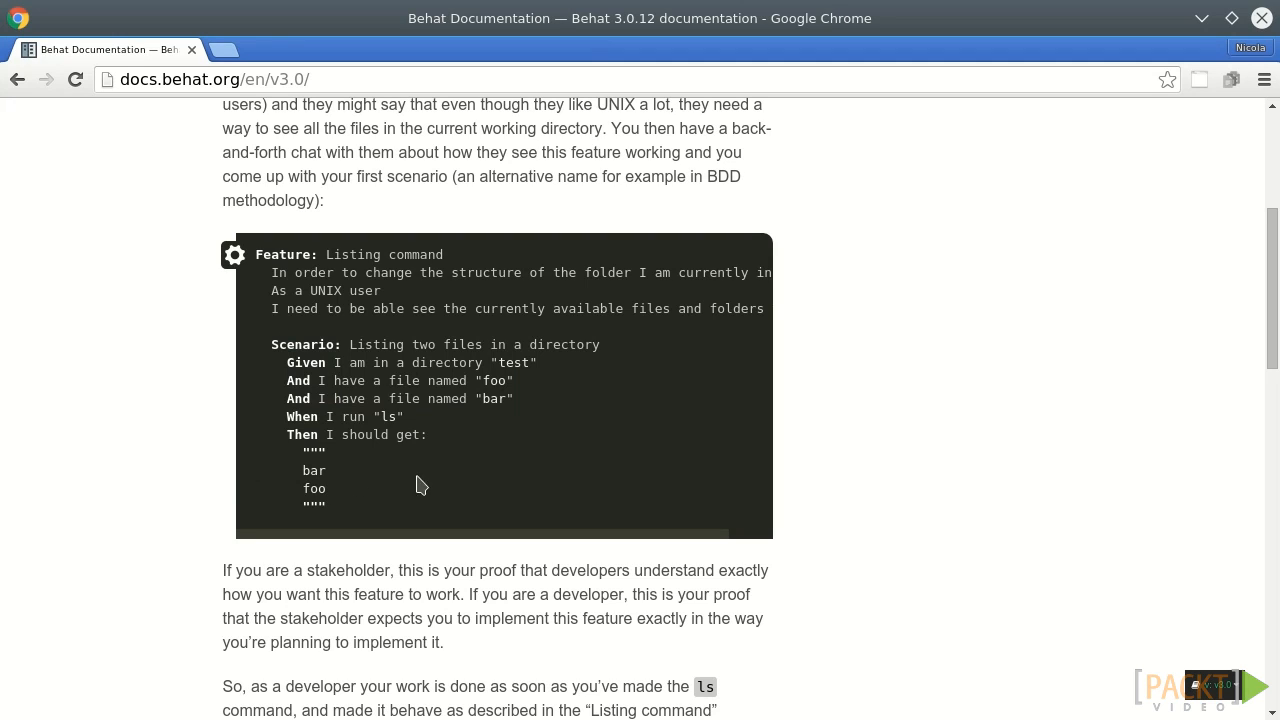
{"action": "mouse_move", "coordinate": [462, 472]}
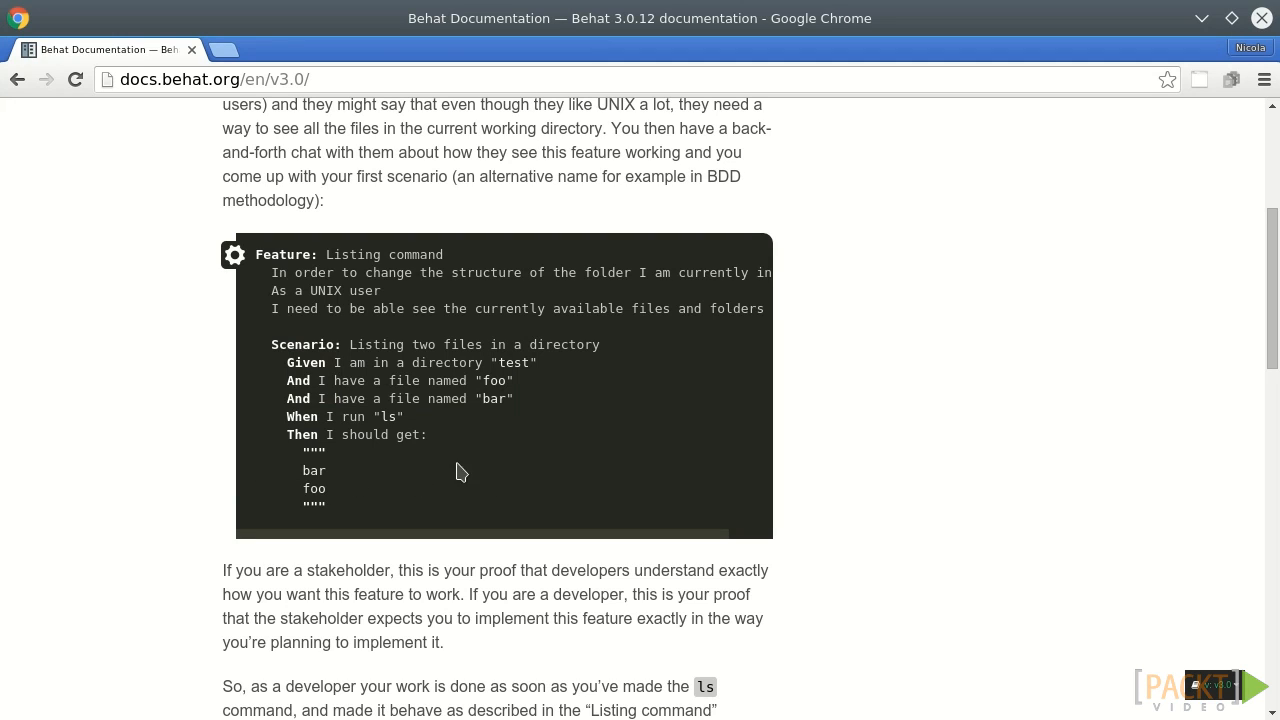
{"action": "double_click", "coordinate": [364, 434]}
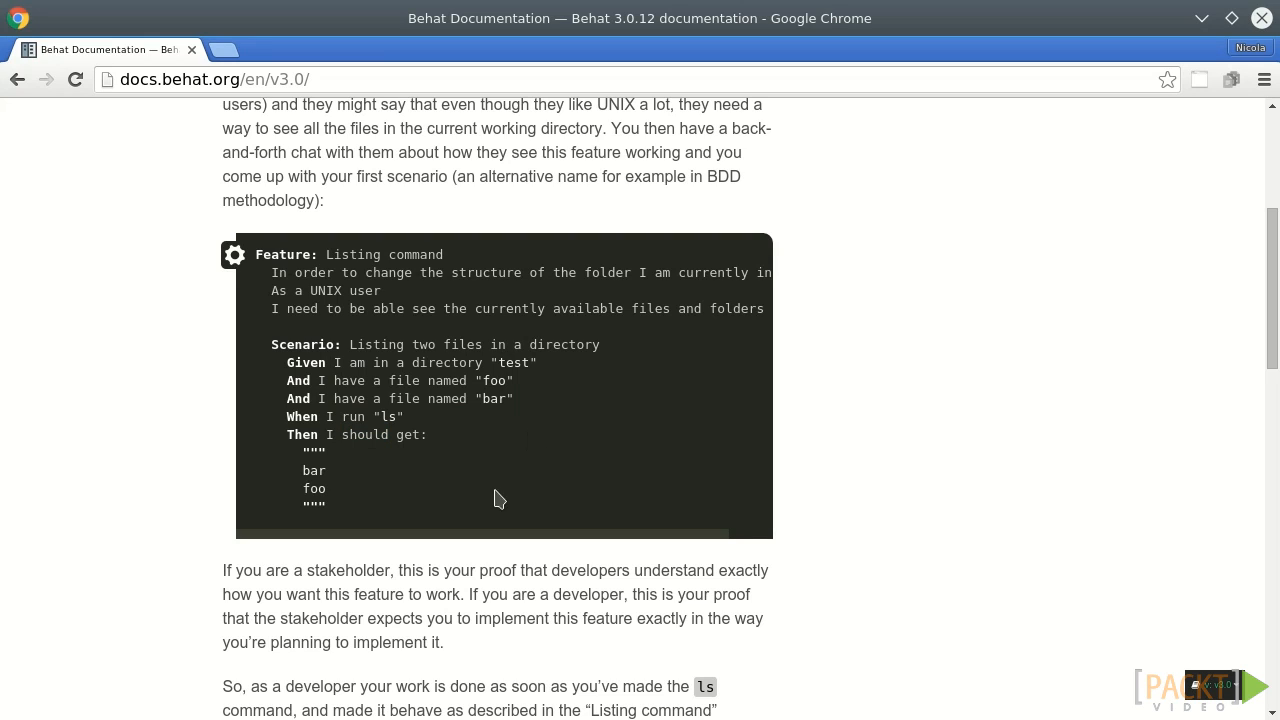
{"action": "mouse_move", "coordinate": [268, 372]}
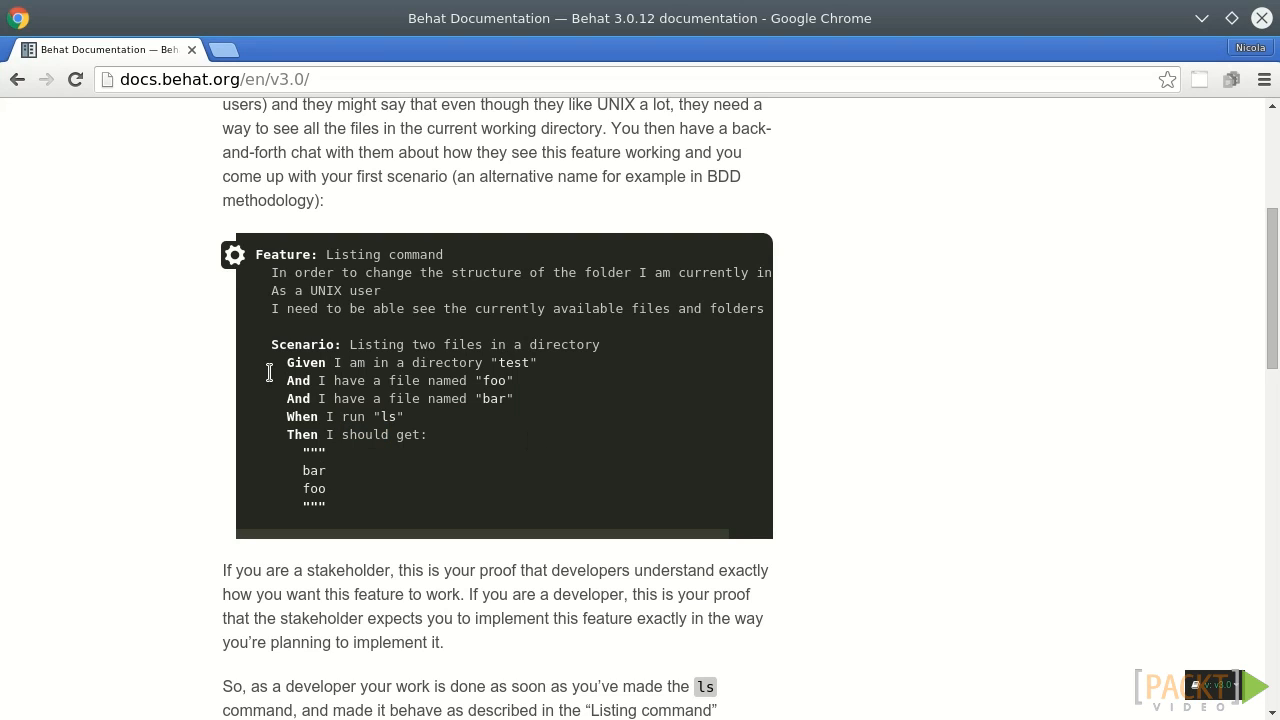
{"action": "mouse_move", "coordinate": [276, 362]}
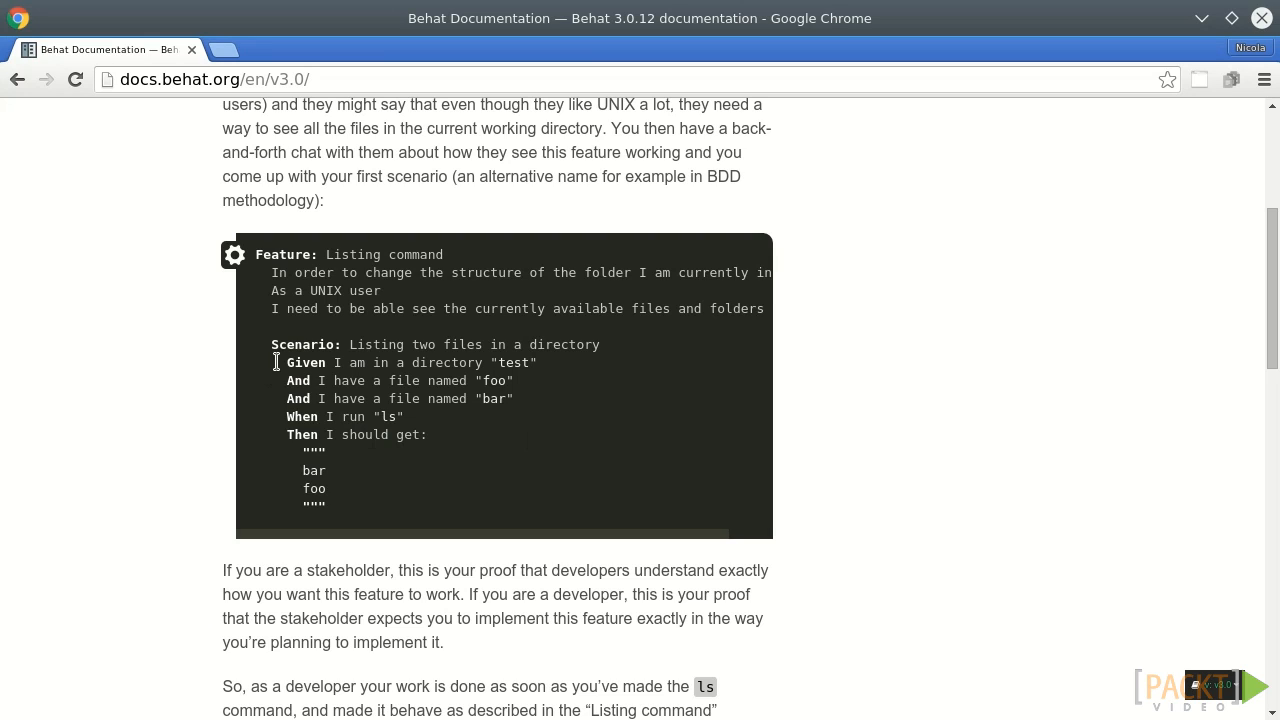
{"action": "double_click", "coordinate": [304, 362]}
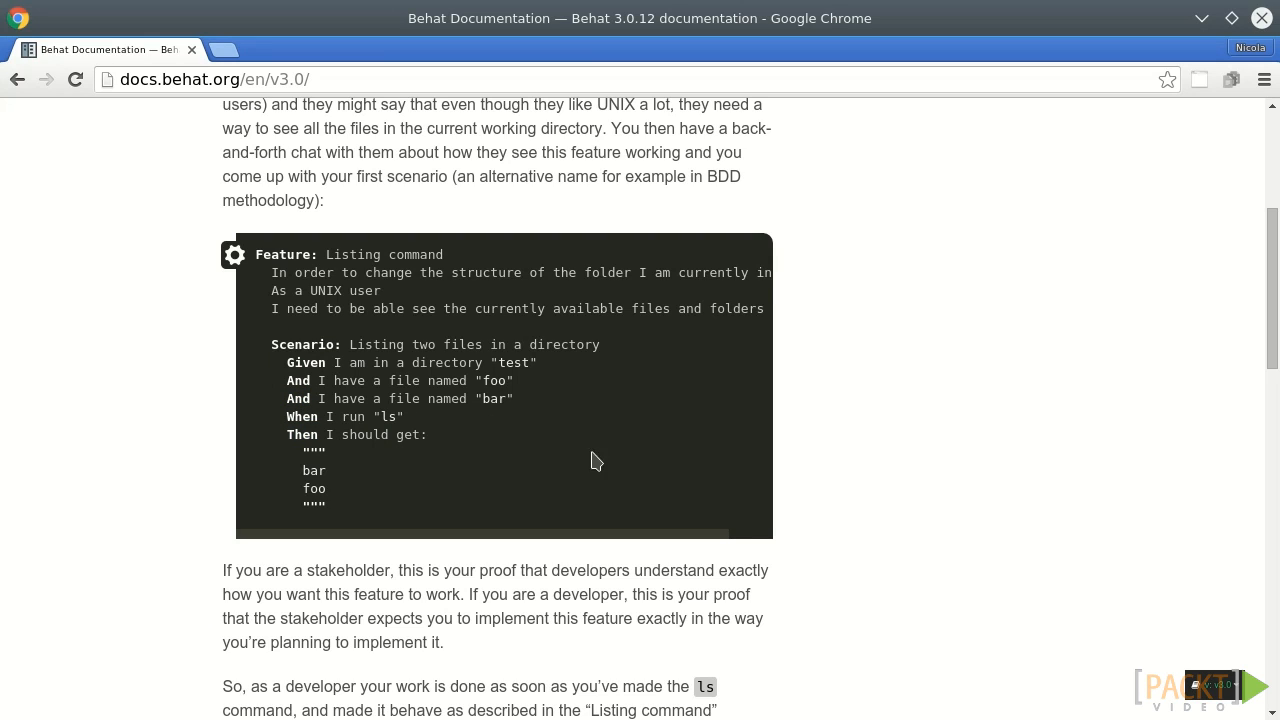
{"action": "mouse_move", "coordinate": [362, 380]}
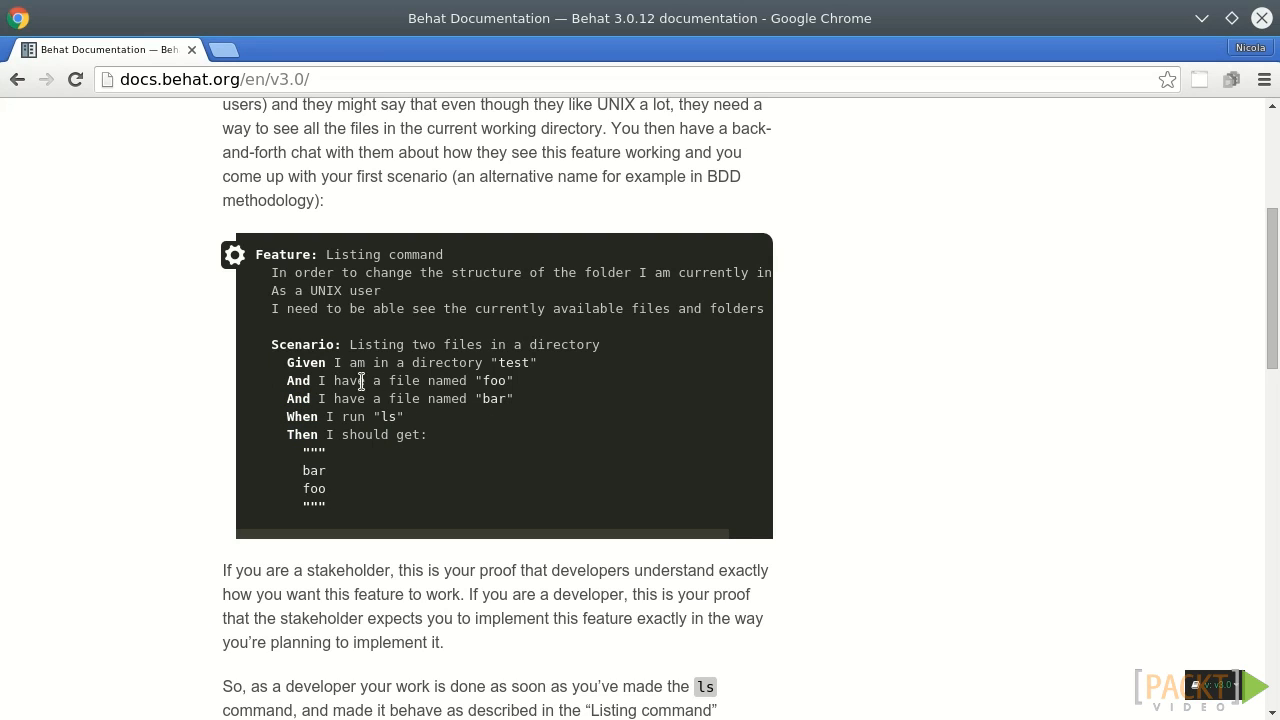
{"action": "triple_click", "coordinate": [340, 416]}
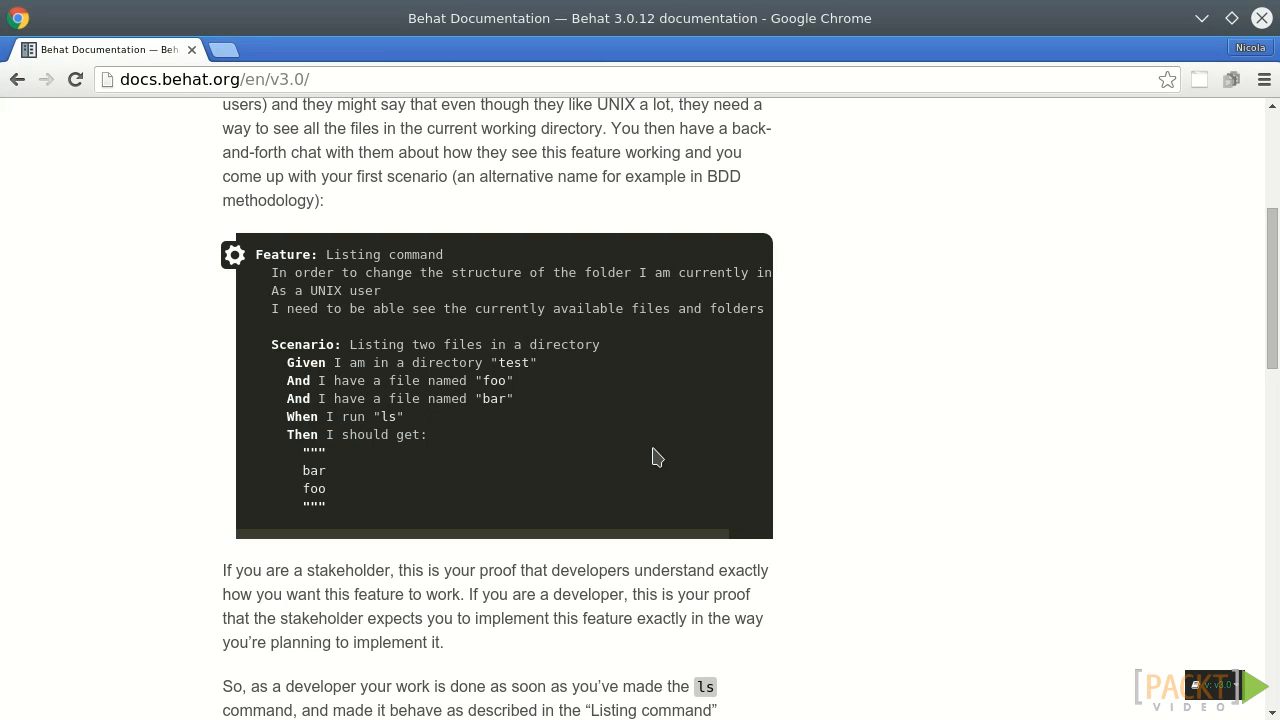
{"action": "mouse_move", "coordinate": [652, 452]}
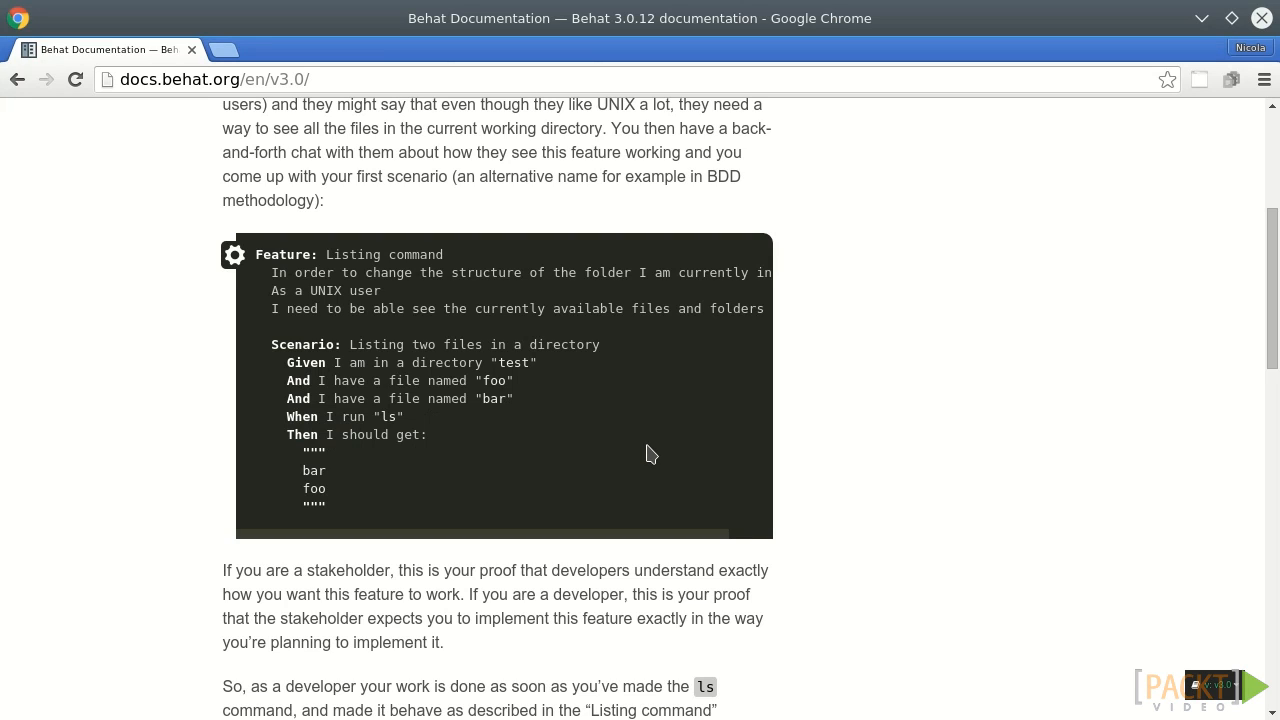